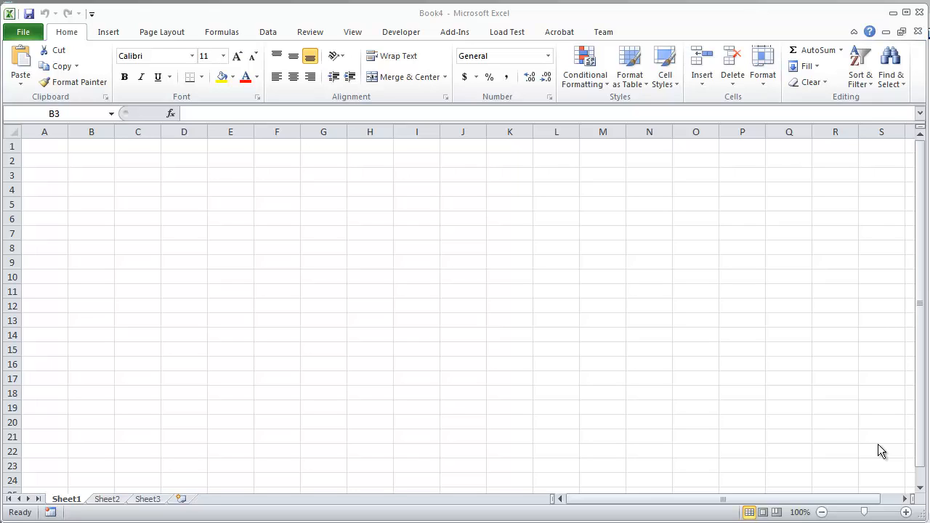
{"action": "mouse_move", "coordinate": [109, 194]}
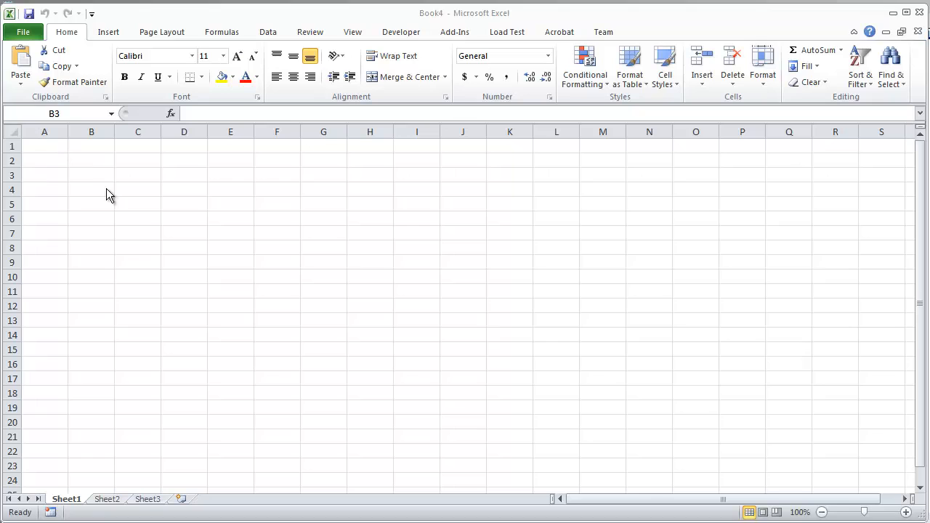
Widen column B by dragging its header border to the right.
{"action": "left_click_drag", "start_coordinate": [119, 131], "coordinate": [136, 130]}
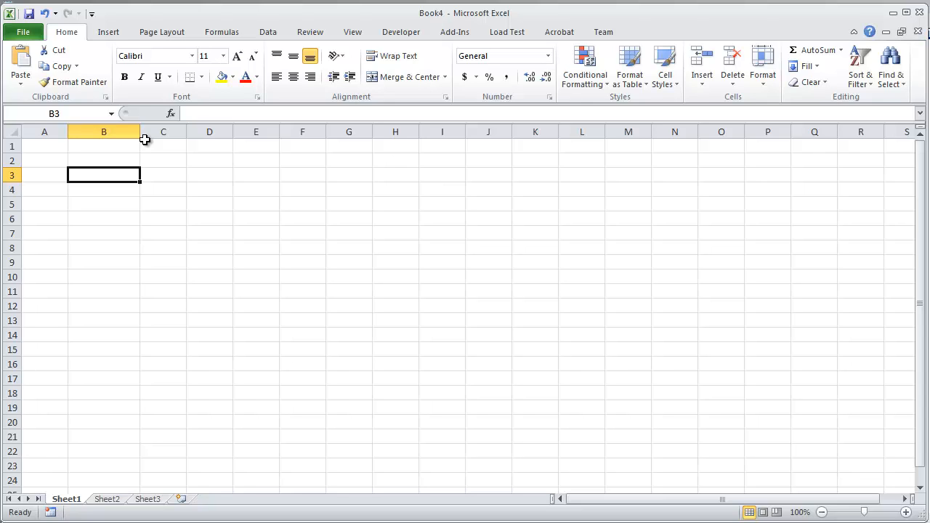
Label B3 'Select Gender:', list Male and Female in Sheet2 A1:A2 named GenderList, return to Sheet1.
{"action": "type", "text": "Select Gender:"}
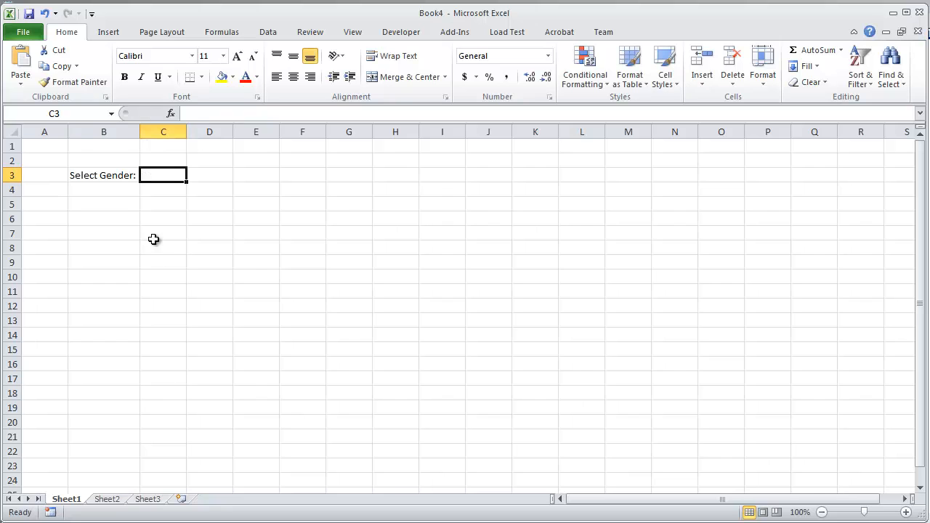
{"action": "left_click", "coordinate": [109, 499]}
{"action": "type", "text": "Fem"}
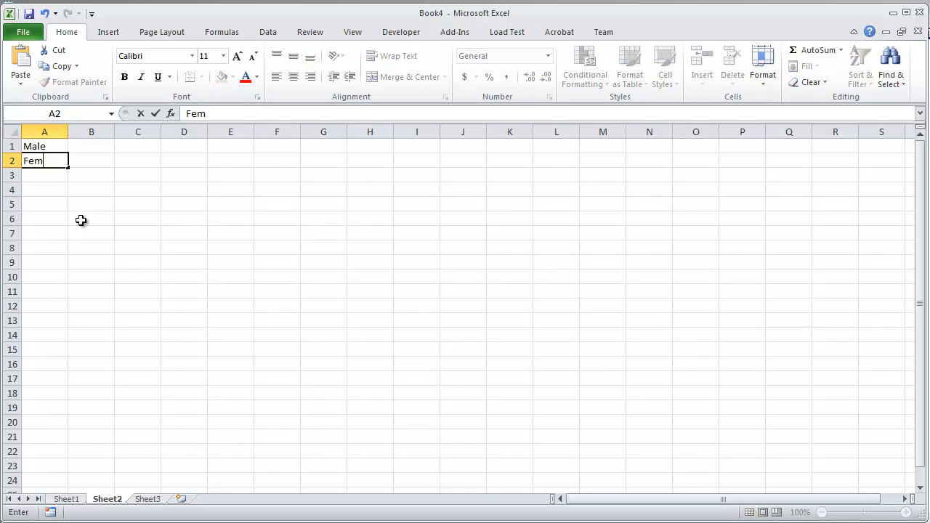
{"action": "key", "text": "Enter"}
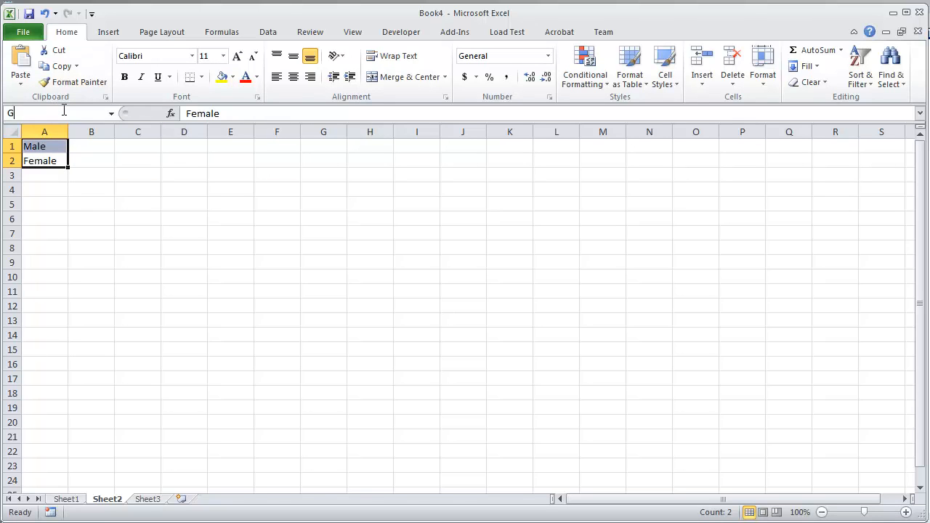
{"action": "type", "text": "enderList"}
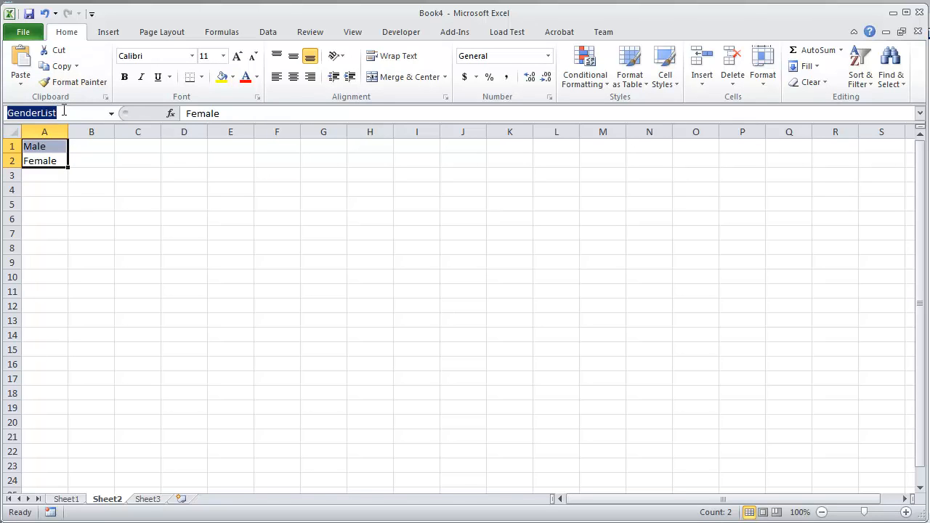
{"action": "left_click", "coordinate": [70, 500]}
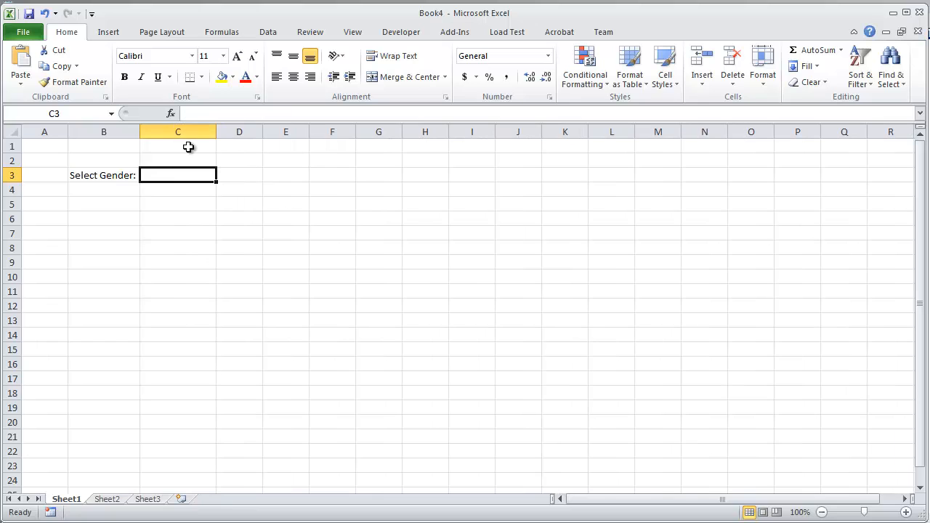
{"action": "mouse_move", "coordinate": [163, 174]}
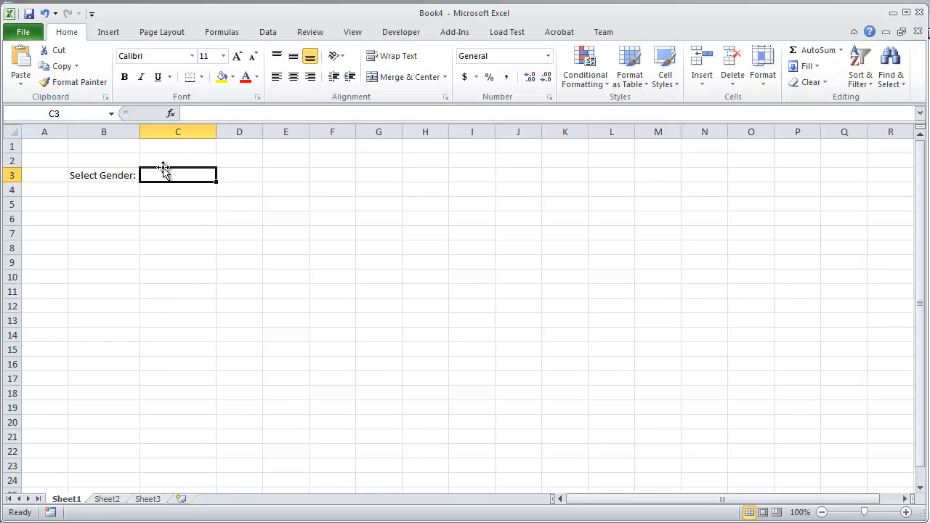
Give C3 a List data validation sourced from =GenderList and test its drop-down.
{"action": "left_click", "coordinate": [268, 32]}
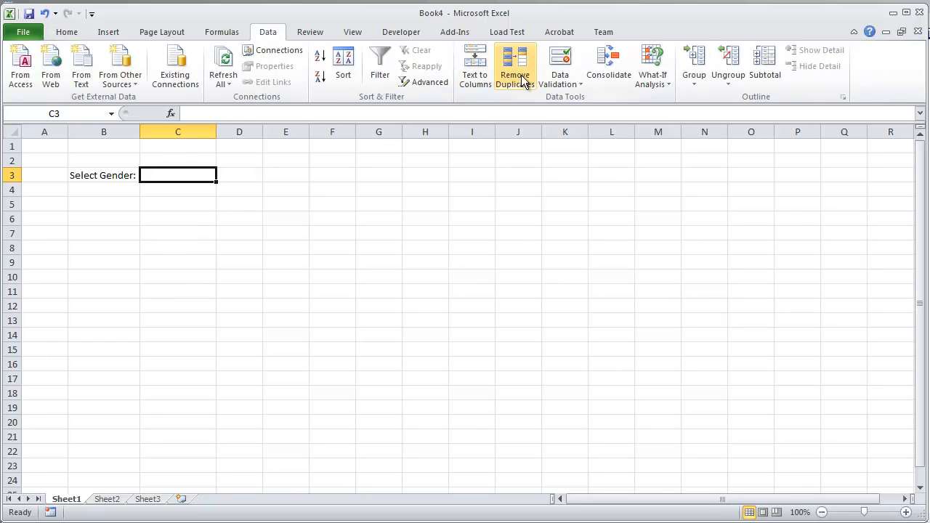
{"action": "left_click", "coordinate": [559, 61]}
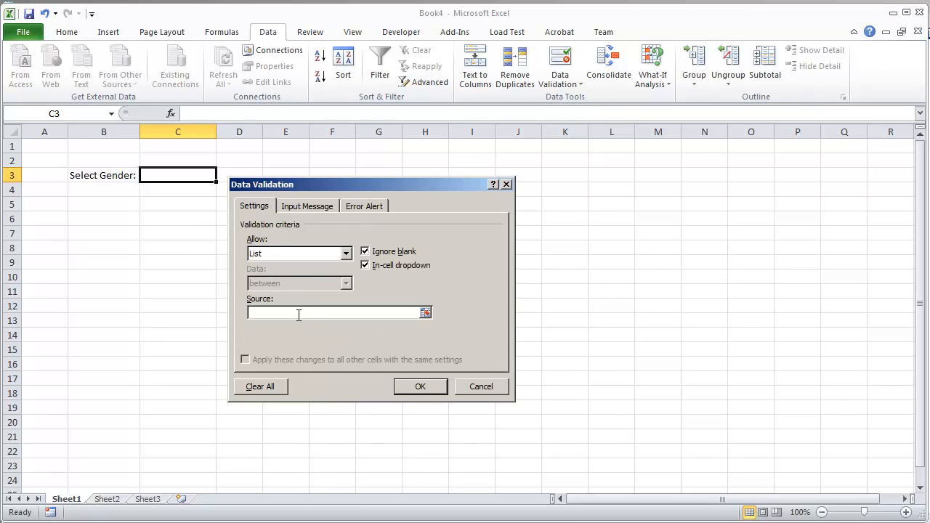
{"action": "type", "text": "=GenderList"}
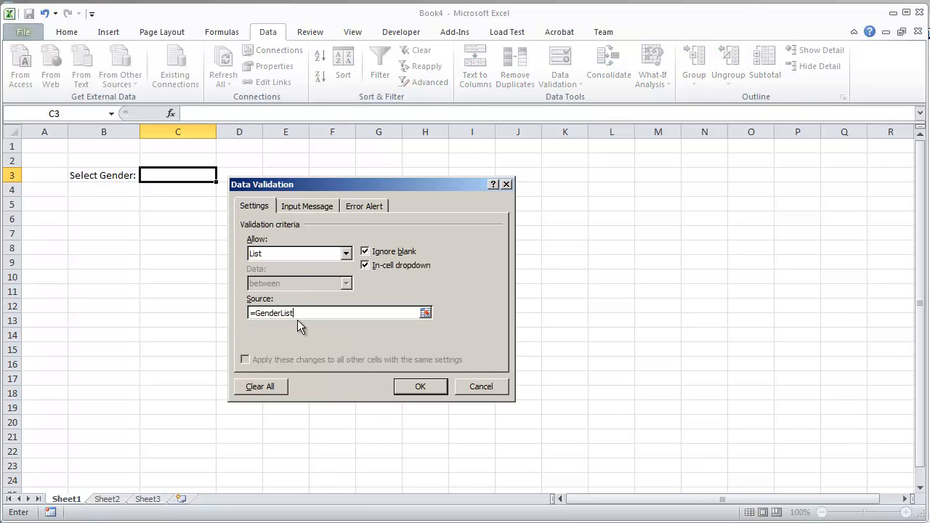
{"action": "left_click", "coordinate": [420, 386]}
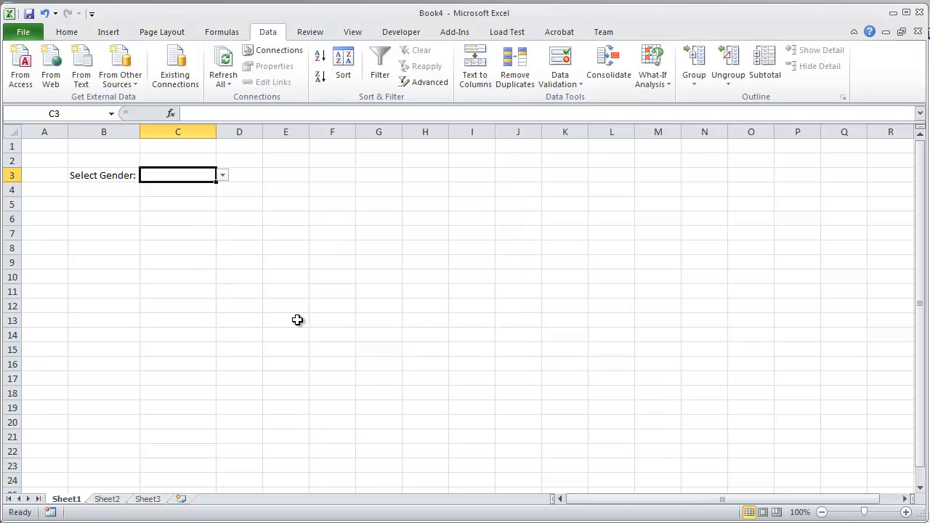
{"action": "left_click", "coordinate": [222, 175]}
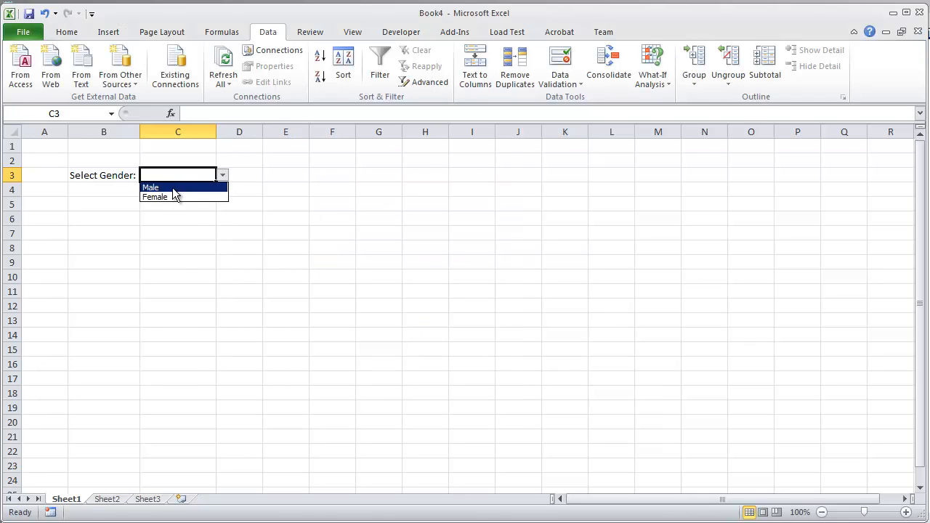
{"action": "mouse_move", "coordinate": [173, 200]}
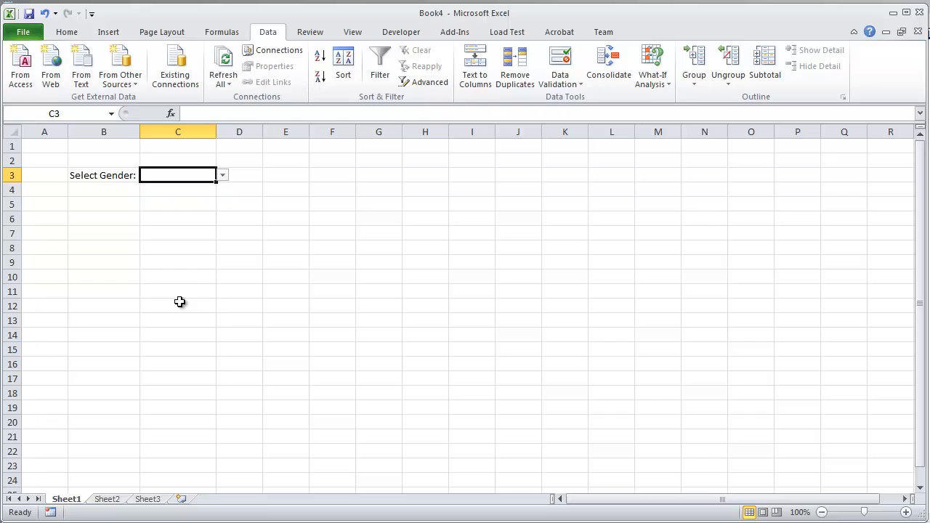
Add Unknown below Female in Sheet2 column A, then return to Sheet1.
{"action": "left_click", "coordinate": [107, 500]}
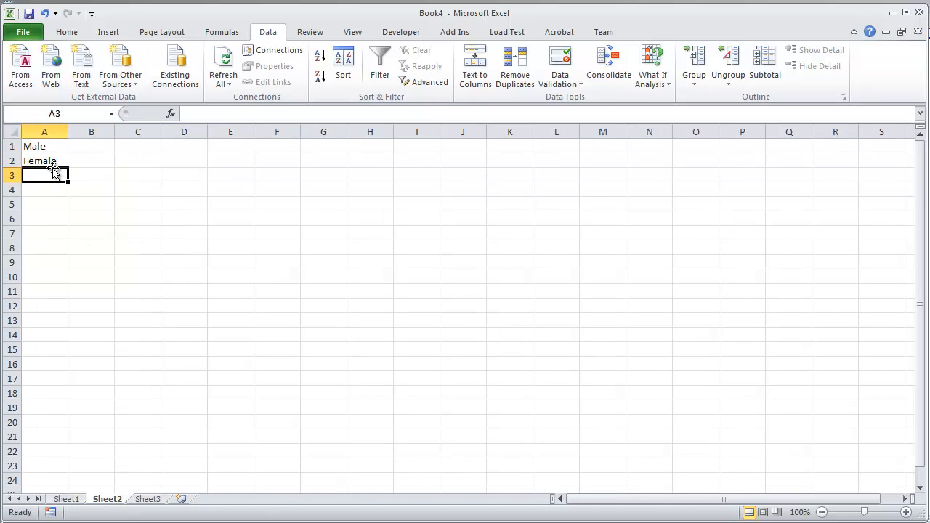
{"action": "type", "text": "Unknown"}
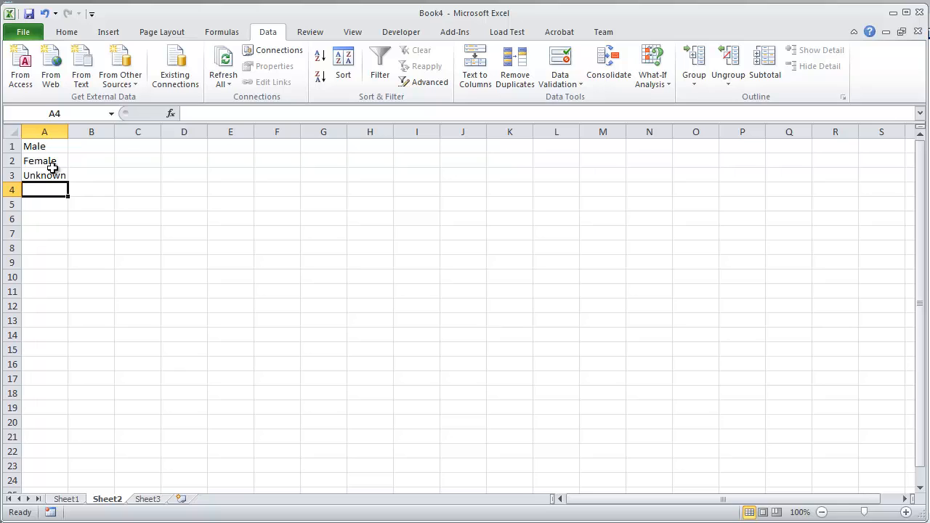
{"action": "mouse_move", "coordinate": [52, 174]}
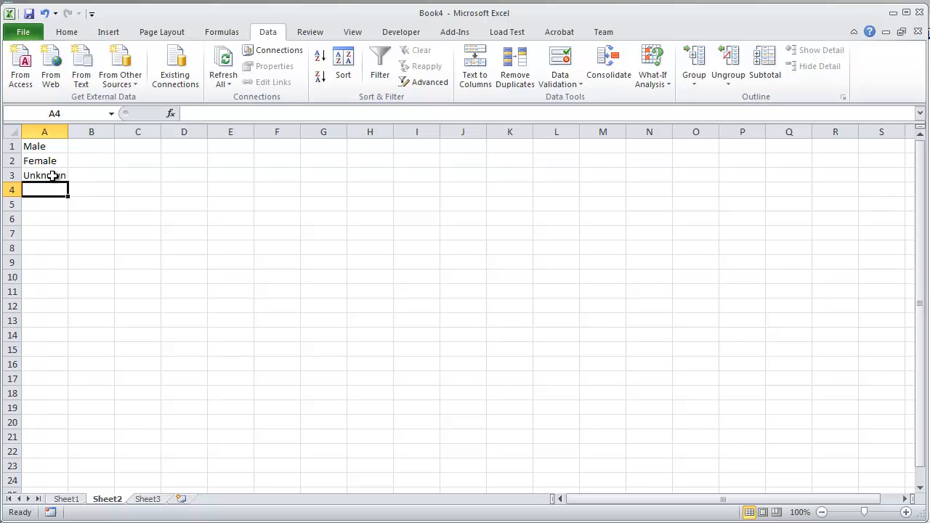
{"action": "left_click_drag", "start_coordinate": [43, 145], "coordinate": [44, 174]}
{"action": "type", "text": "GenderList"}
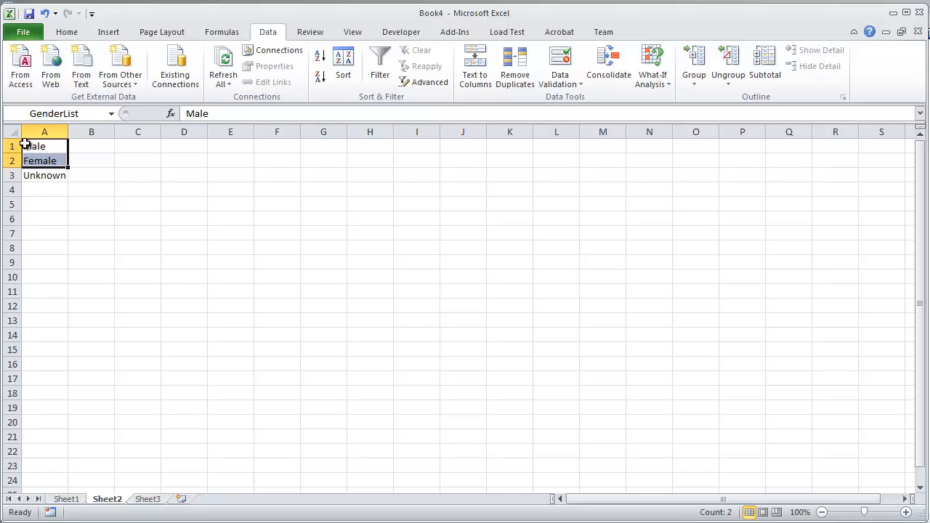
{"action": "left_click", "coordinate": [67, 500]}
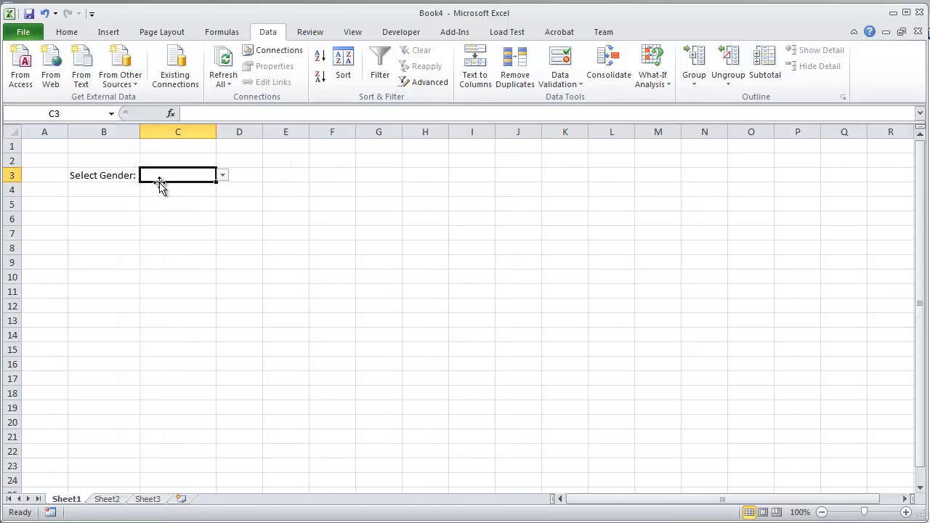
{"action": "mouse_move", "coordinate": [165, 196]}
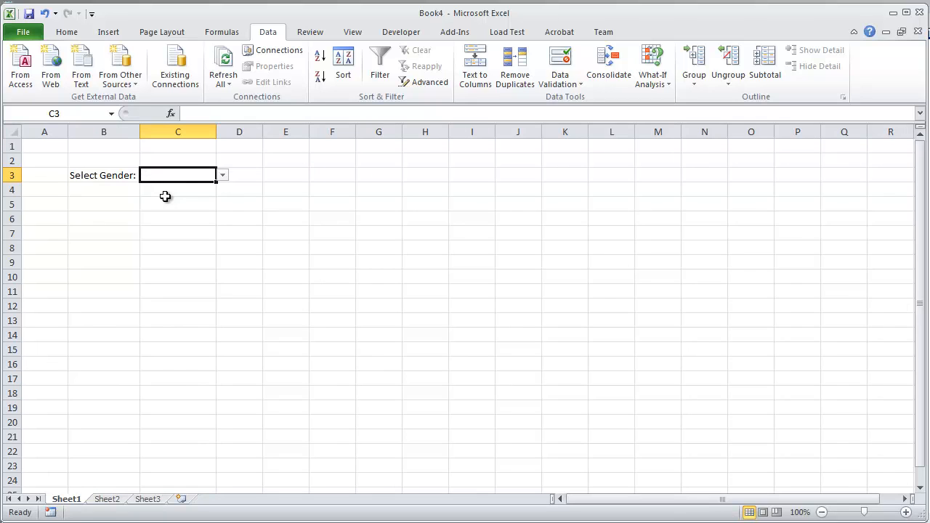
{"action": "mouse_move", "coordinate": [229, 38]}
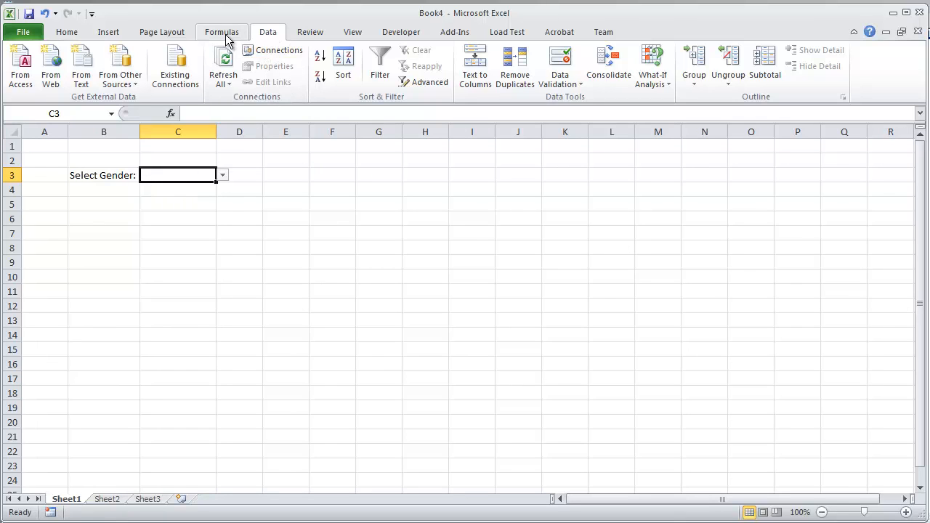
Show the workbook's defined names in the Formulas Name Manager.
{"action": "left_click", "coordinate": [221, 32]}
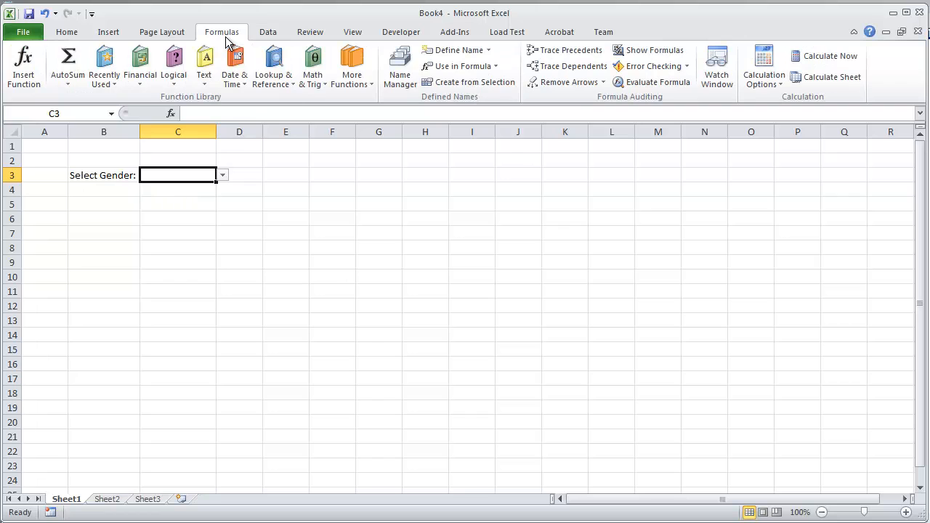
{"action": "mouse_move", "coordinate": [398, 69]}
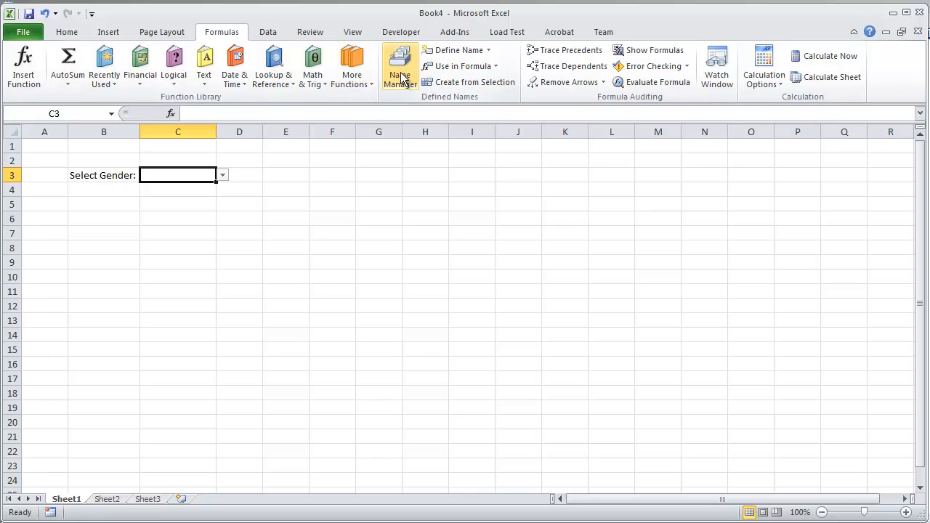
{"action": "left_click", "coordinate": [398, 66]}
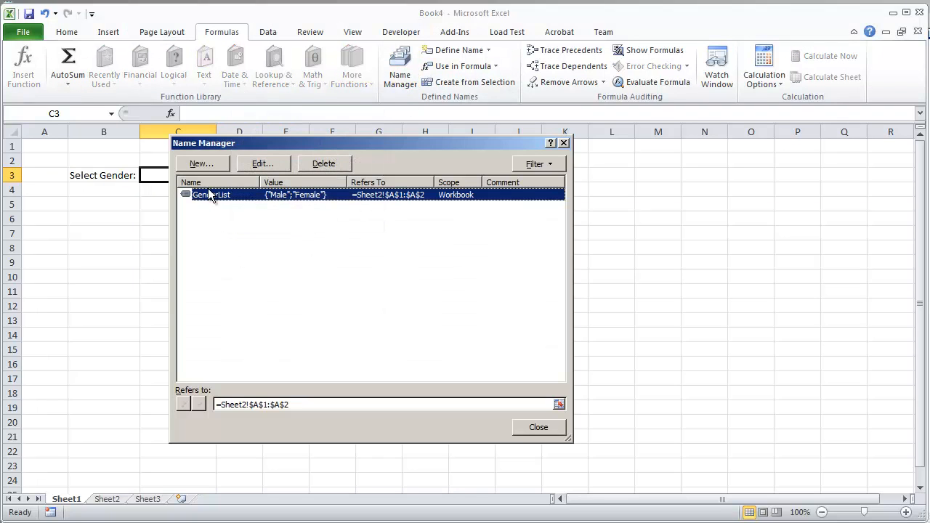
{"action": "mouse_move", "coordinate": [253, 250]}
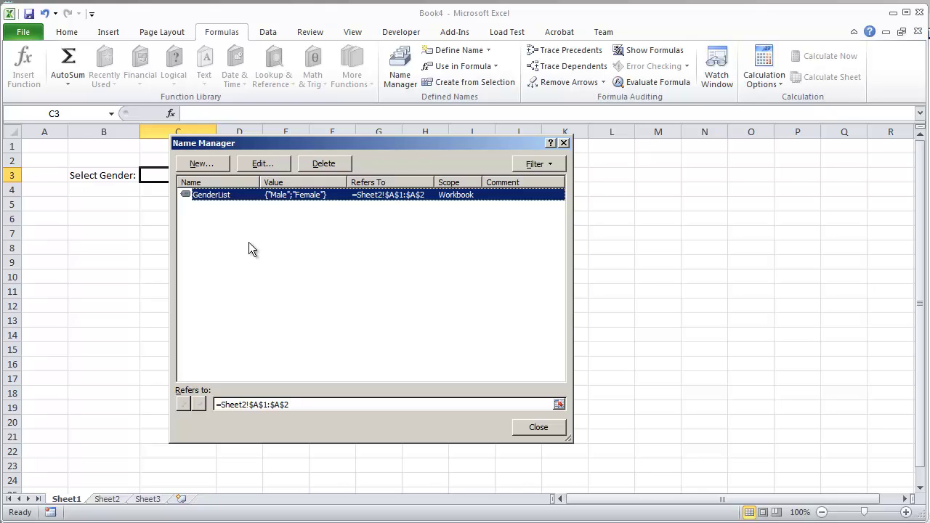
{"action": "mouse_move", "coordinate": [398, 222]}
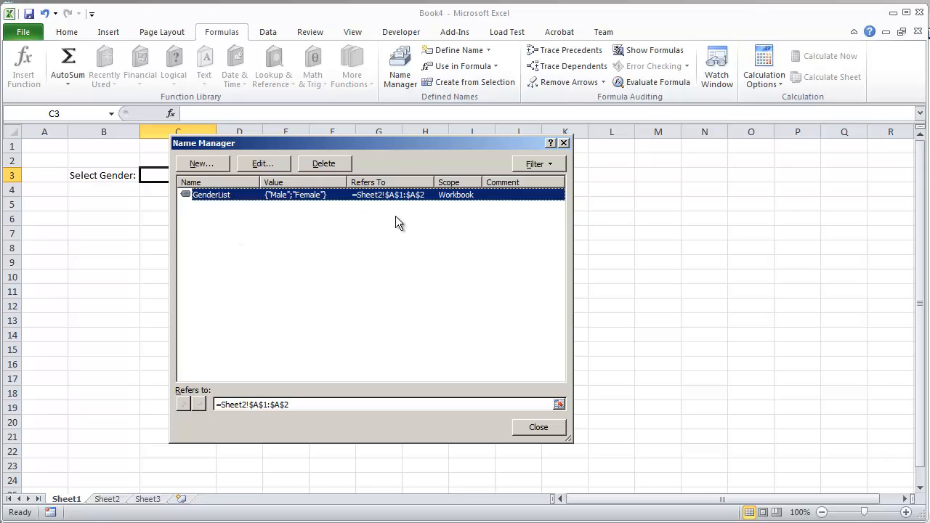
{"action": "mouse_move", "coordinate": [390, 200]}
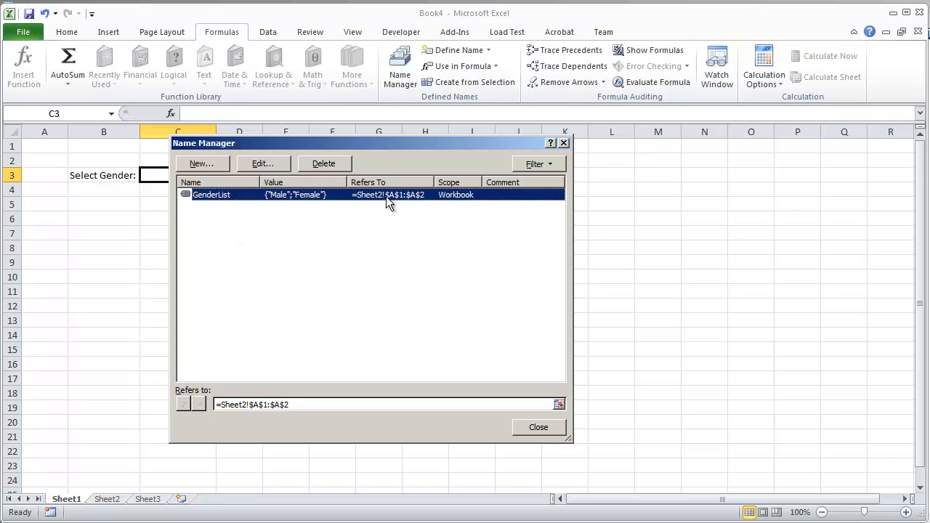
{"action": "mouse_move", "coordinate": [385, 200]}
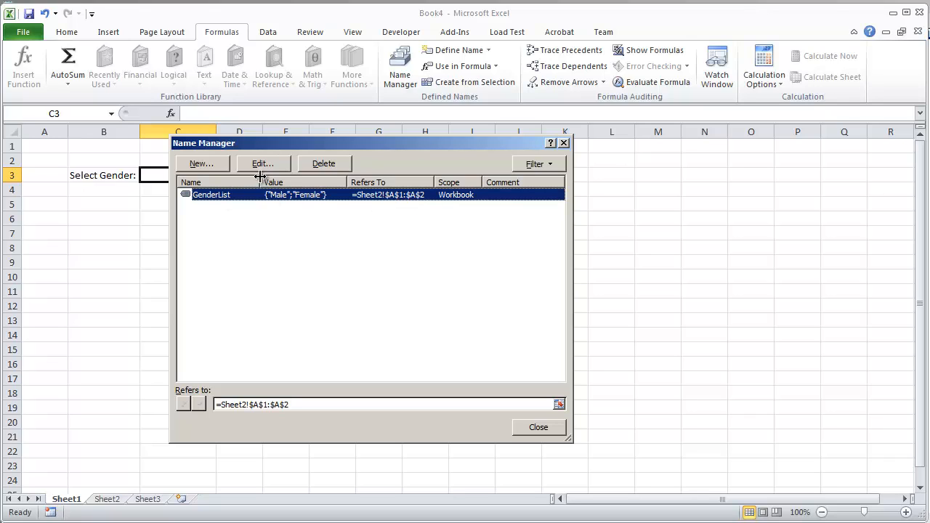
Redefine GenderList to Sheet2 A1:A3 so it includes Unknown, then close Name Manager.
{"action": "left_click", "coordinate": [263, 162]}
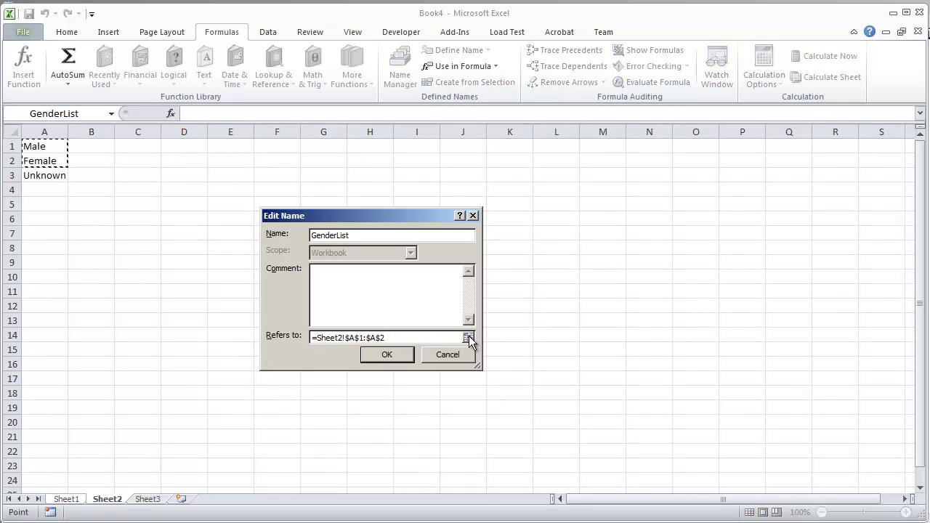
{"action": "left_click", "coordinate": [469, 337]}
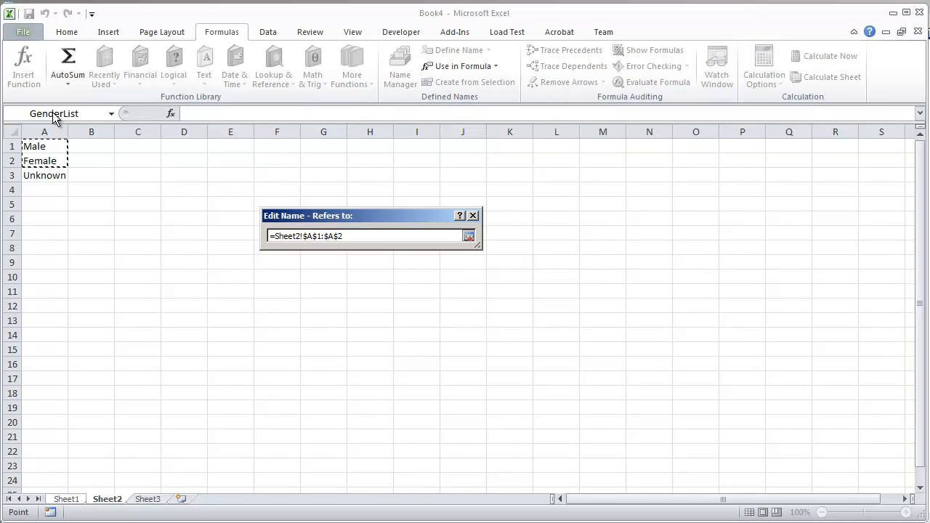
{"action": "left_click", "coordinate": [44, 146]}
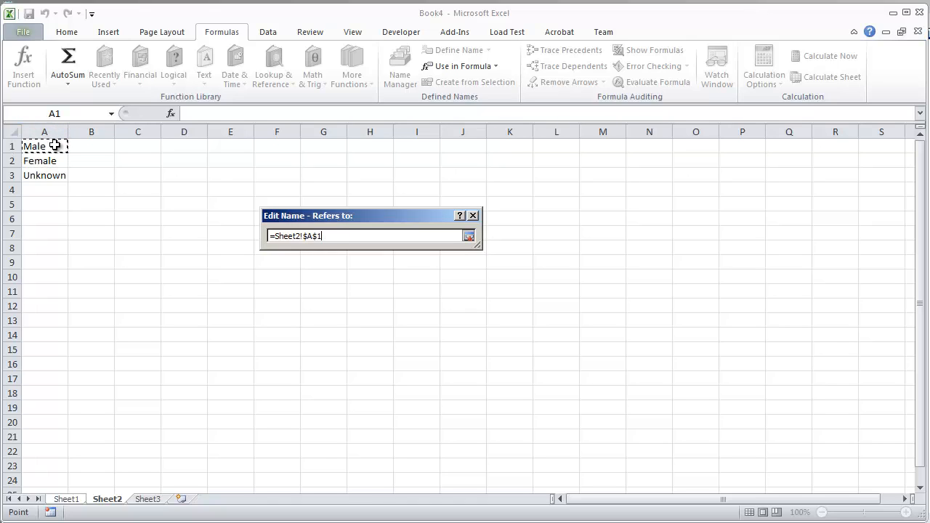
{"action": "left_click_drag", "start_coordinate": [44, 145], "coordinate": [44, 174]}
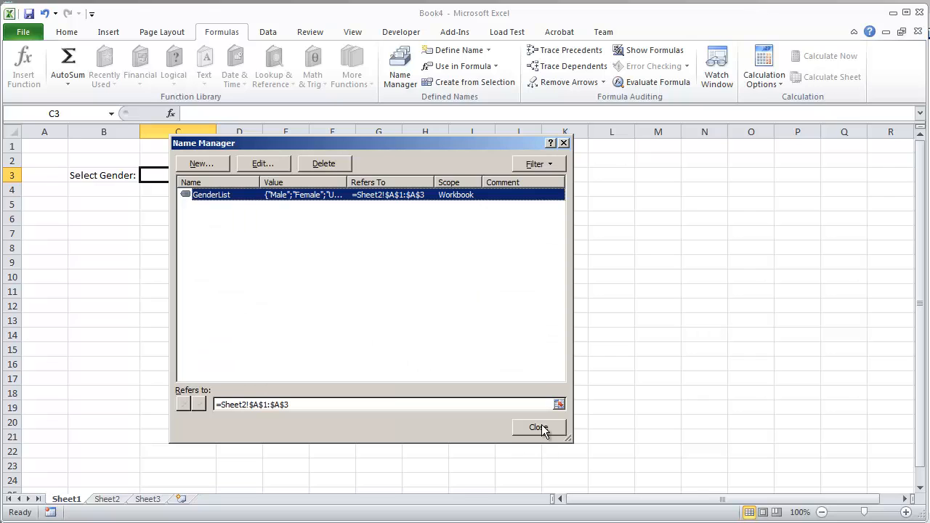
{"action": "left_click", "coordinate": [537, 427]}
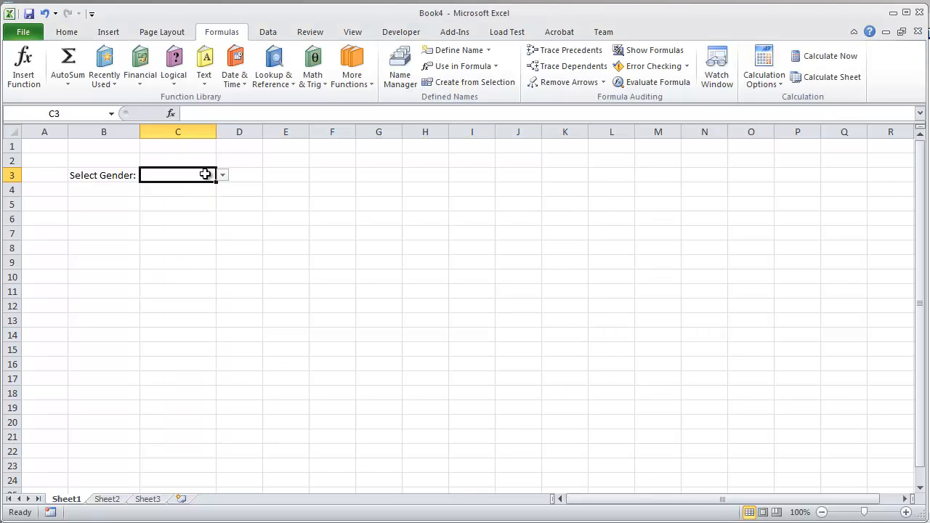
Expand C3's drop-down to confirm Male, Female and Unknown are offered.
{"action": "left_click", "coordinate": [222, 175]}
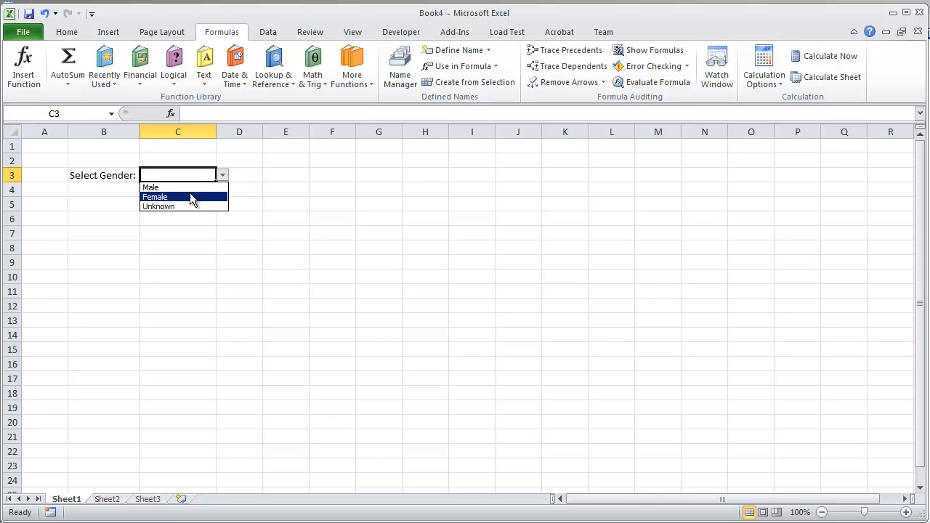
{"action": "mouse_move", "coordinate": [183, 199]}
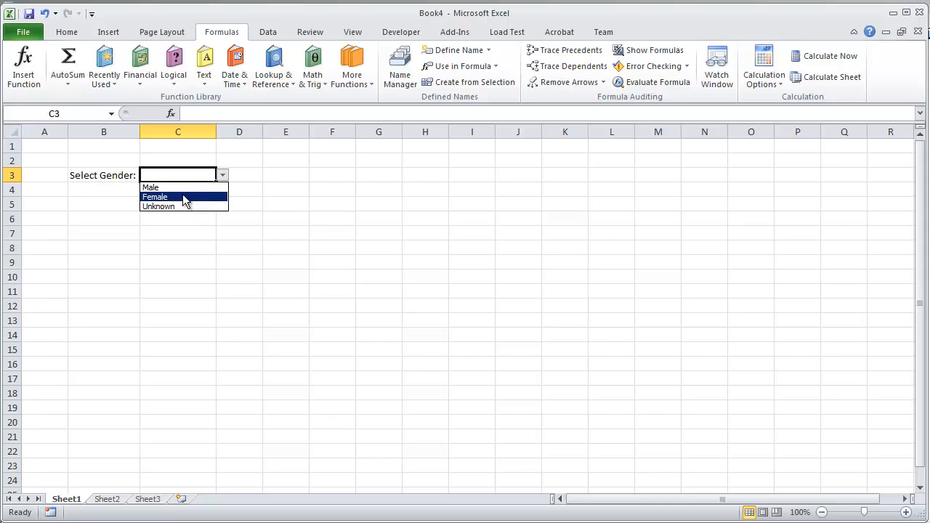
{"action": "mouse_move", "coordinate": [184, 193]}
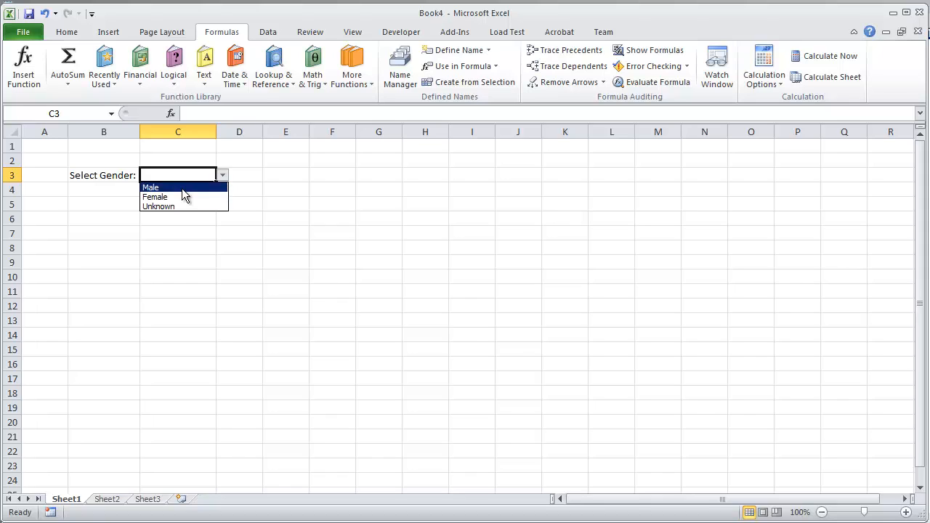
{"action": "mouse_move", "coordinate": [398, 100]}
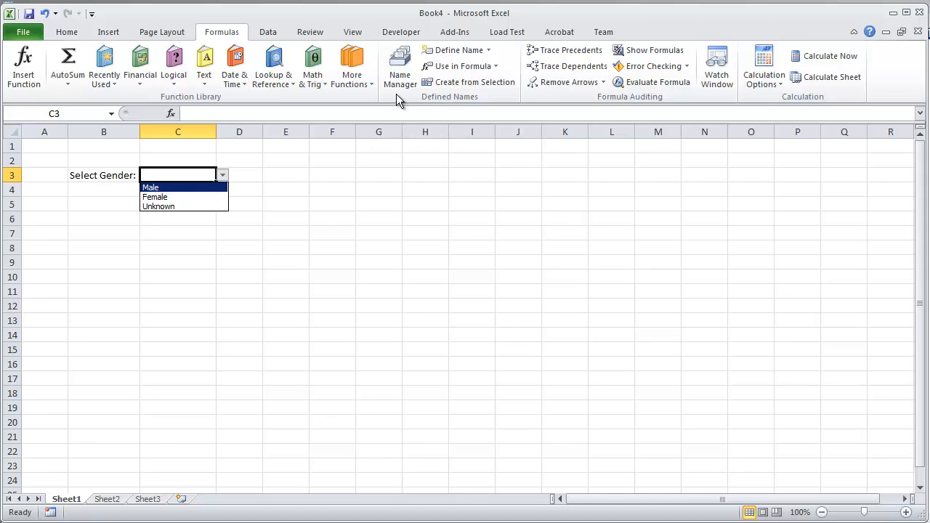